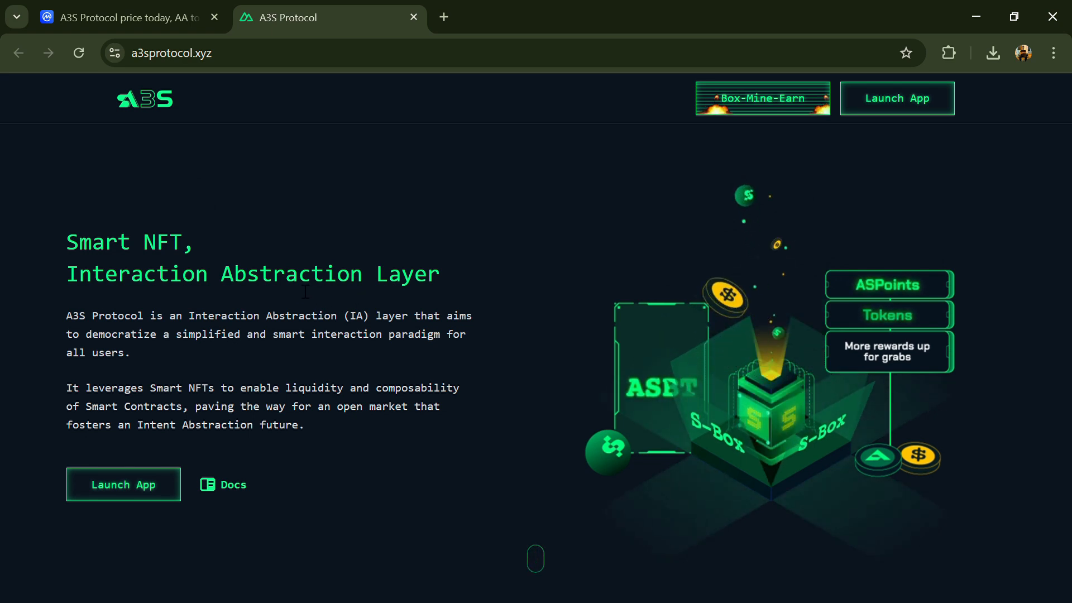
mouse_move(201, 179)
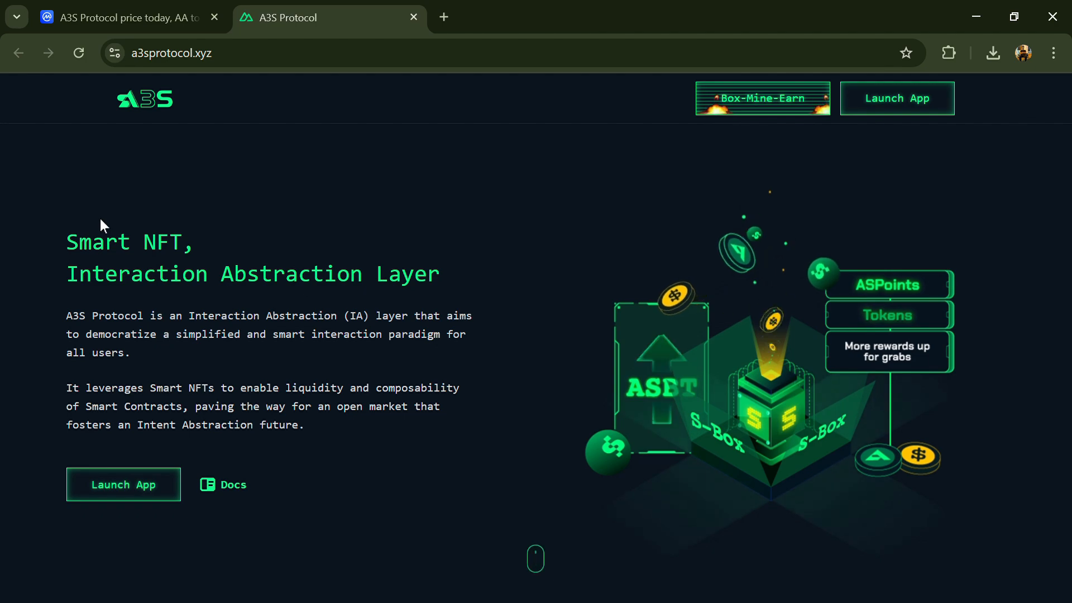
Step: Review A3S circulating supply and its four markets on CoinMarketCap, then open its Arbitrum contract on Arbiscan
scroll("down", 3)
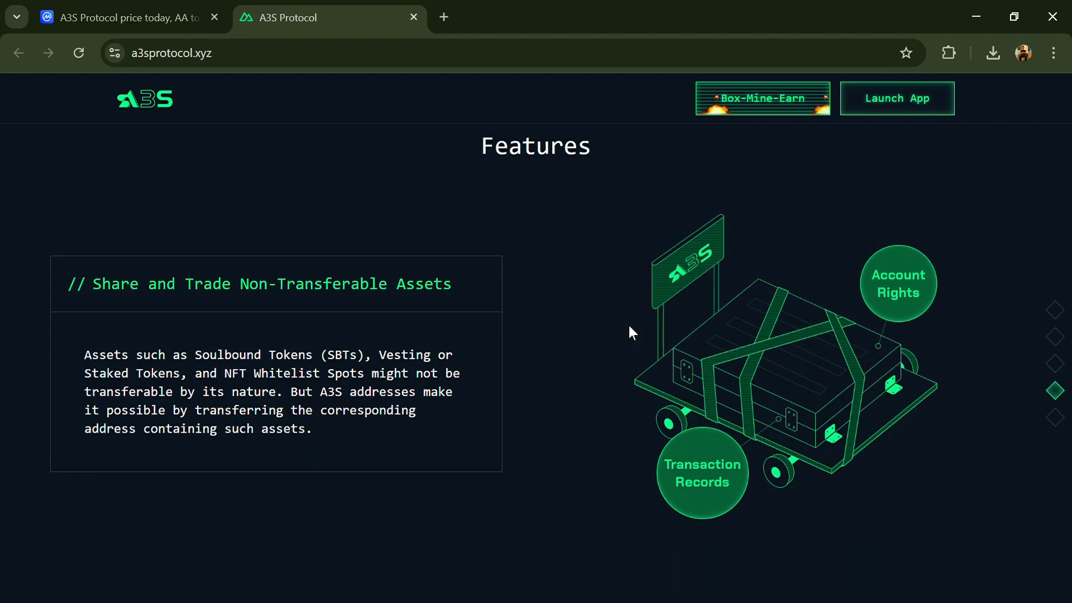
scroll("down", 3)
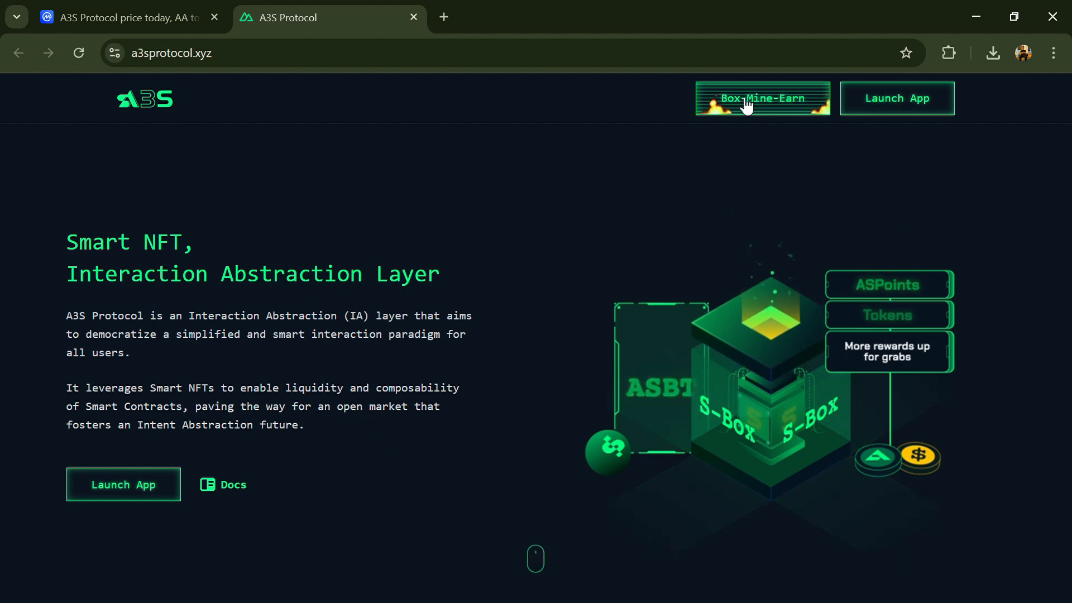
mouse_move(103, 225)
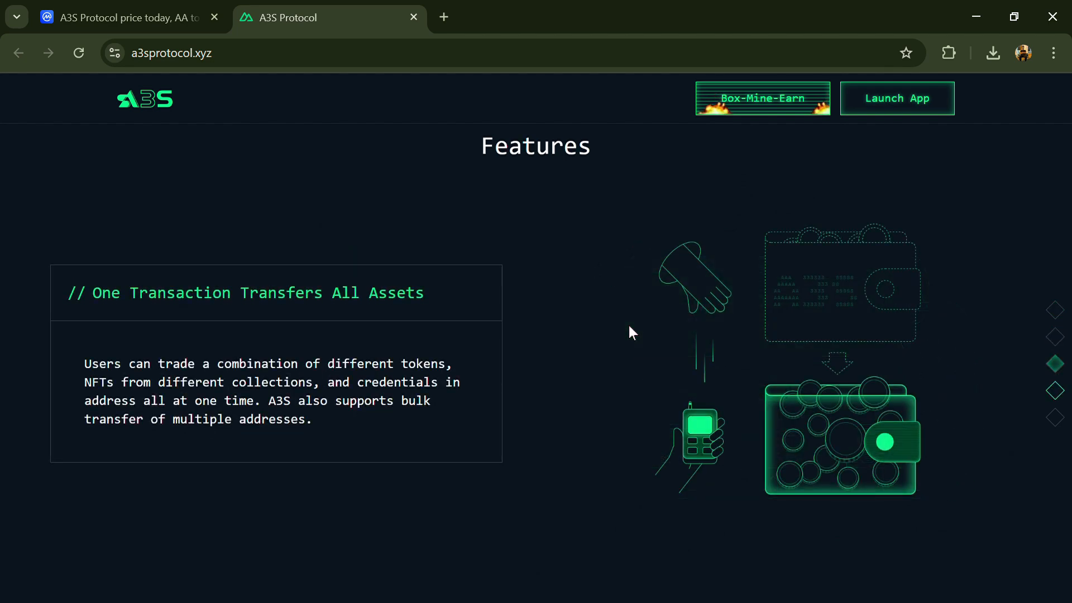
scroll("down", 3)
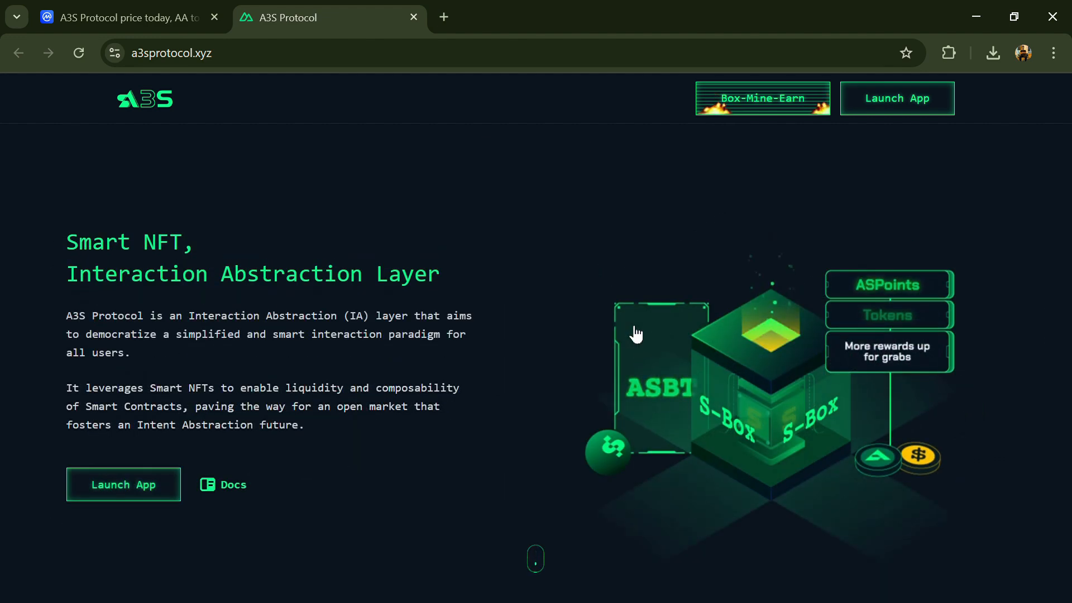
mouse_move(64, 509)
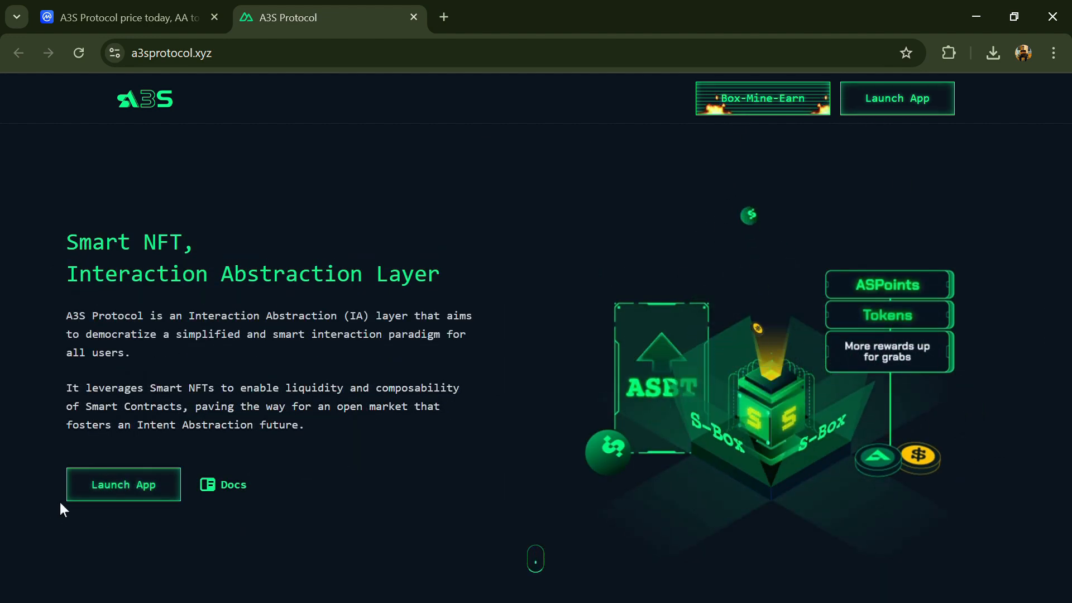
mouse_move(102, 226)
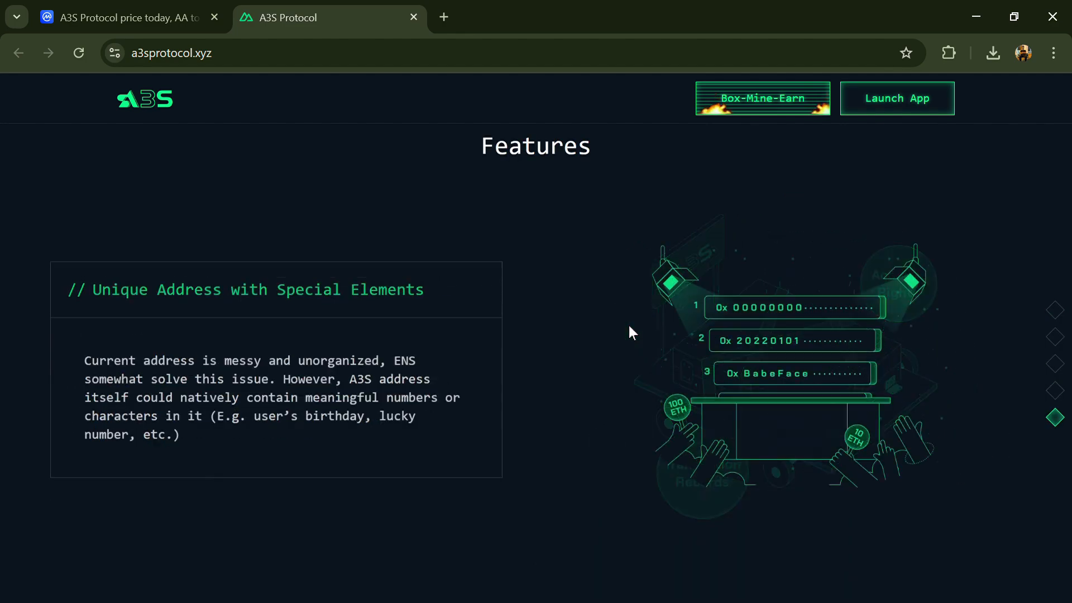
scroll("down", 3)
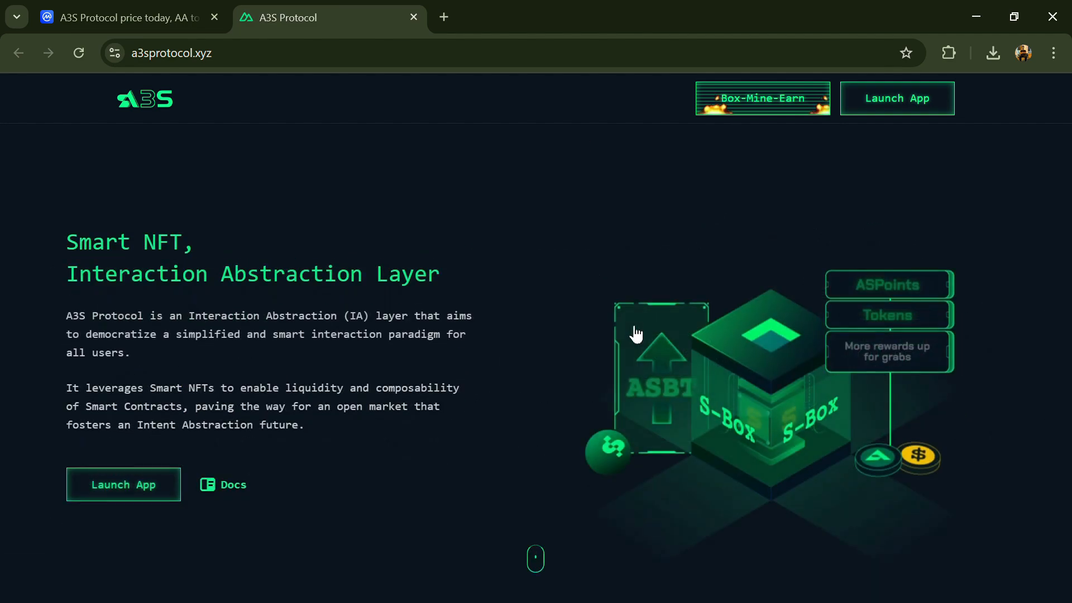
mouse_move(833, 111)
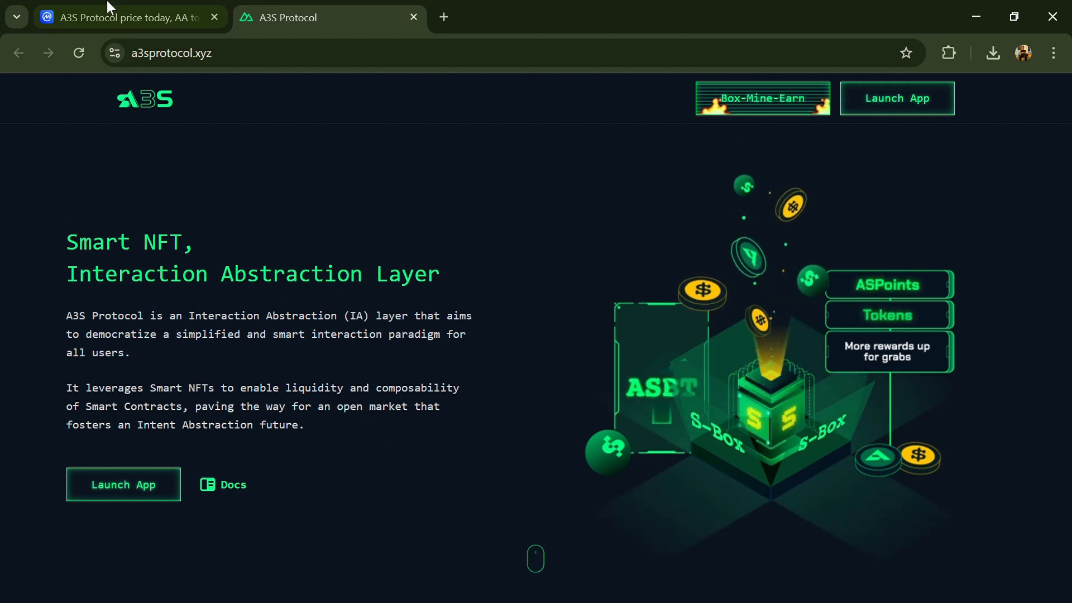
left_click(123, 17)
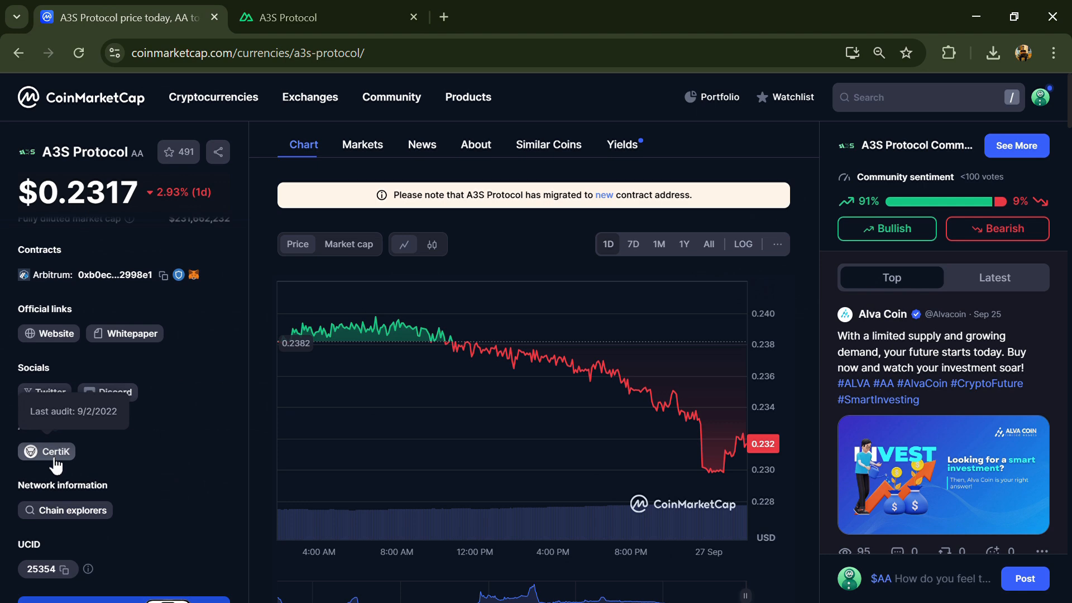
mouse_move(162, 429)
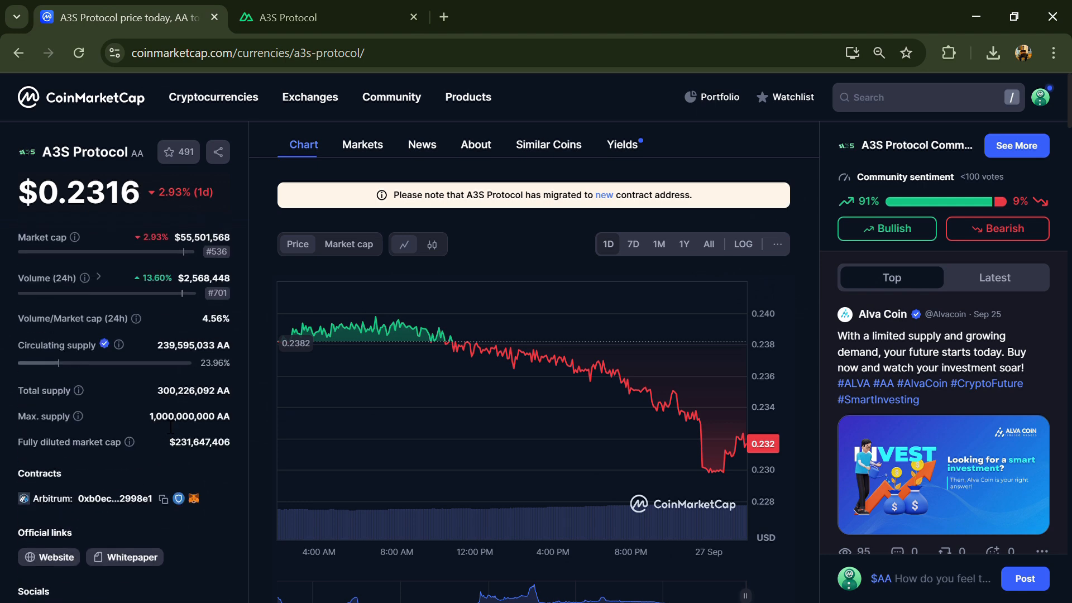
double_click(190, 416)
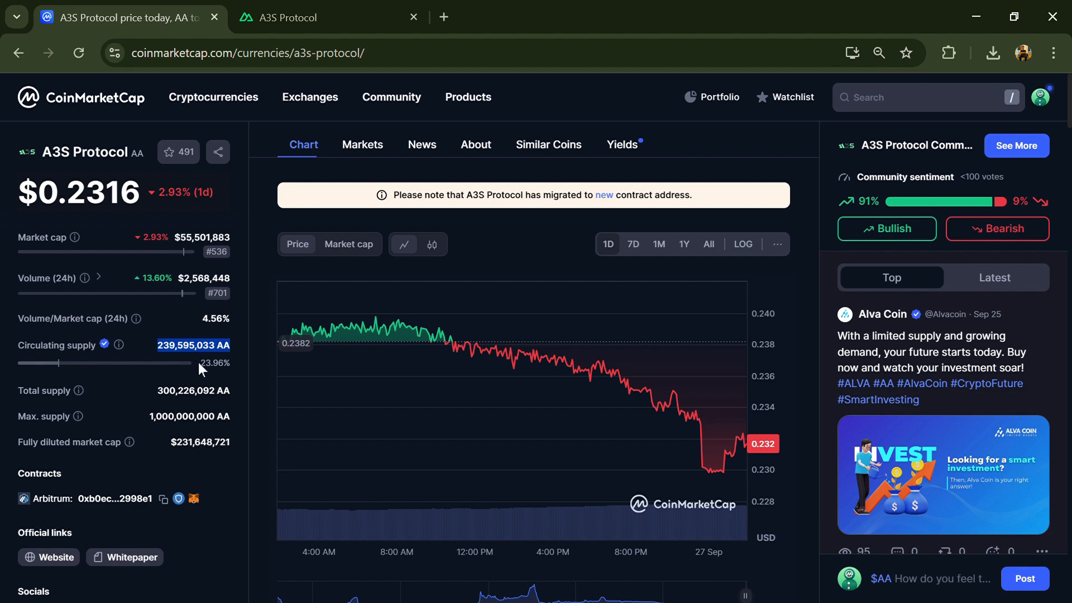
left_click(362, 144)
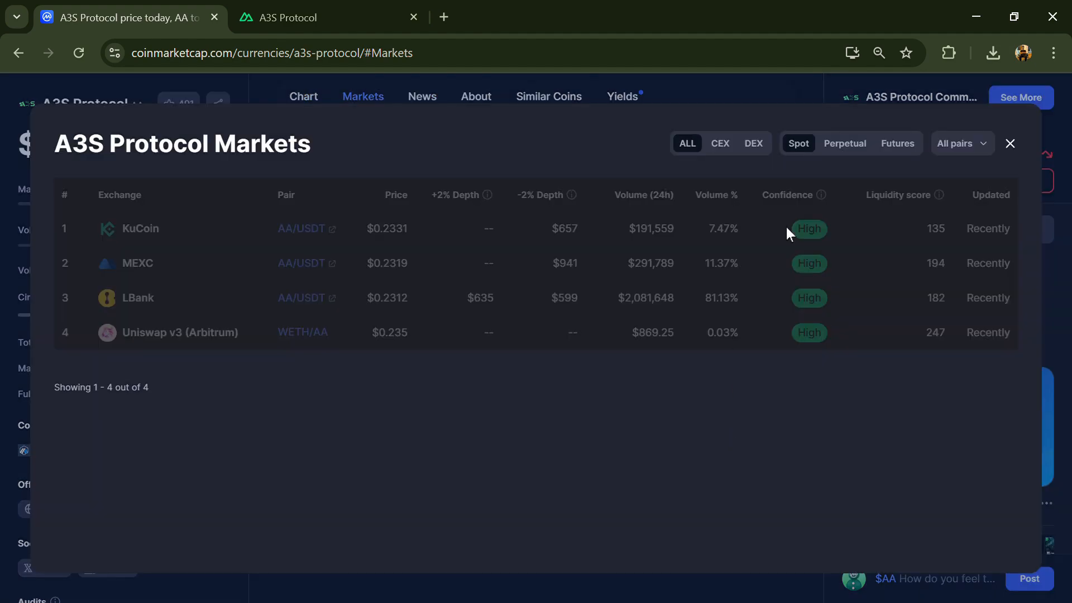
left_click(960, 144)
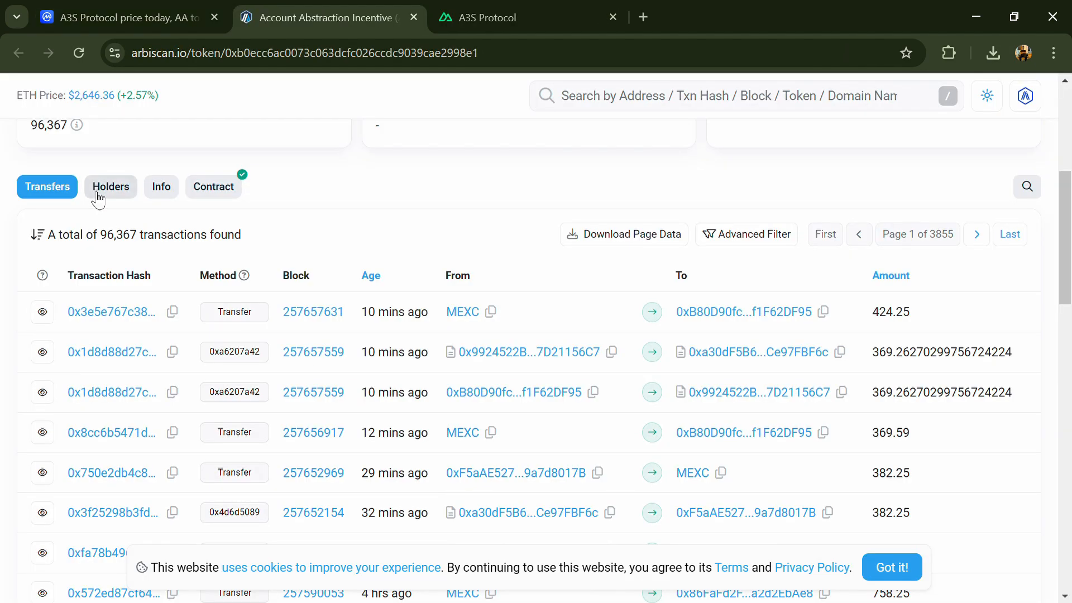
Step: Scroll Arbiscan's A3S Holders list: 6,331 holders, top wallet at 66.63%, plus KuCoin, LBank and MEXC
left_click(110, 185)
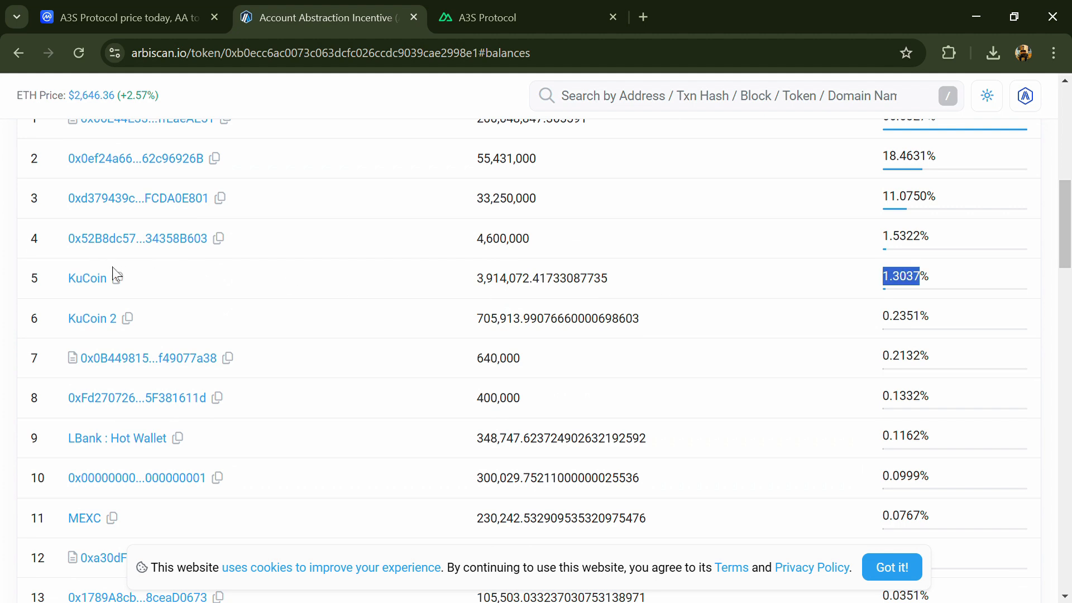
mouse_move(87, 278)
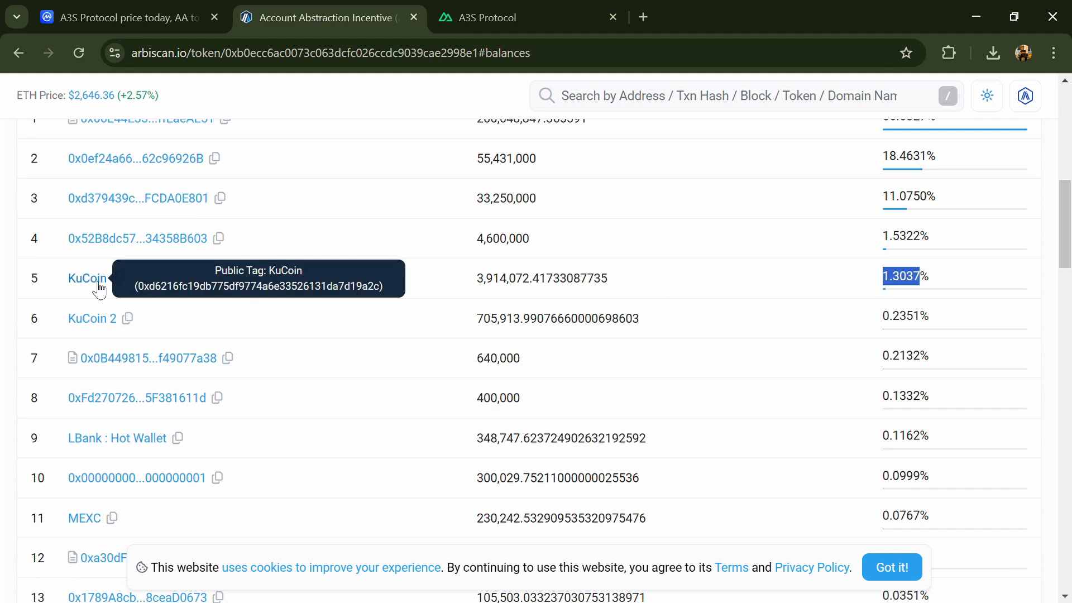
scroll("down", 3)
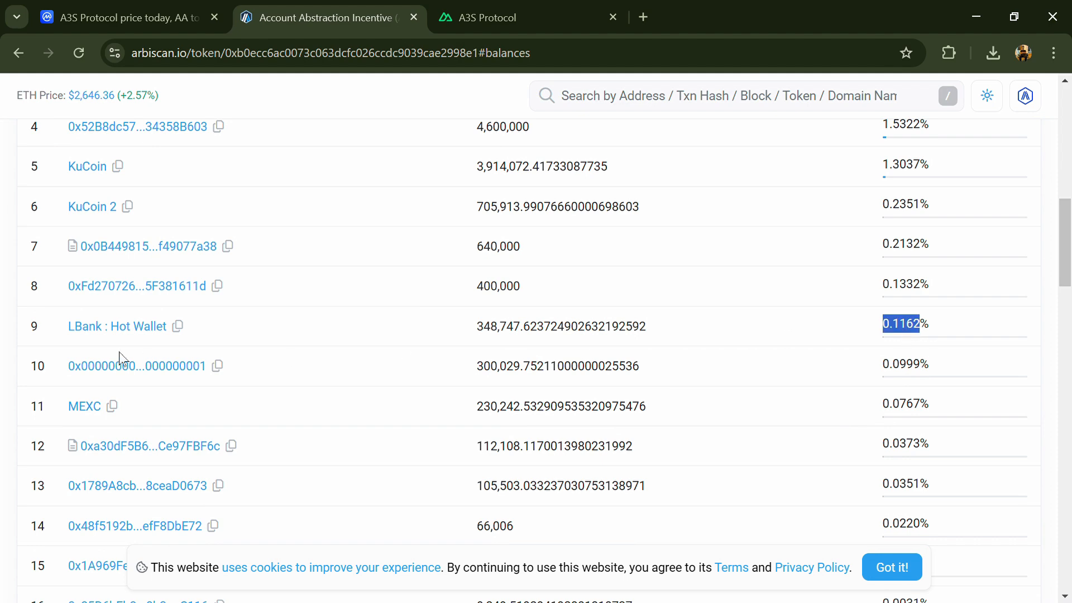
mouse_move(123, 329)
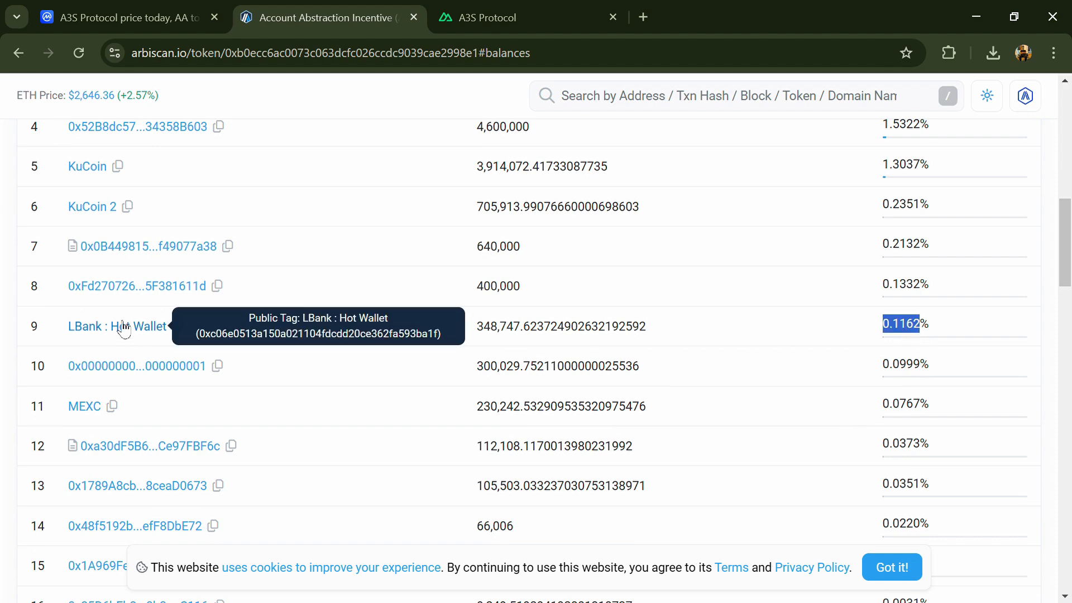
scroll("down", 3)
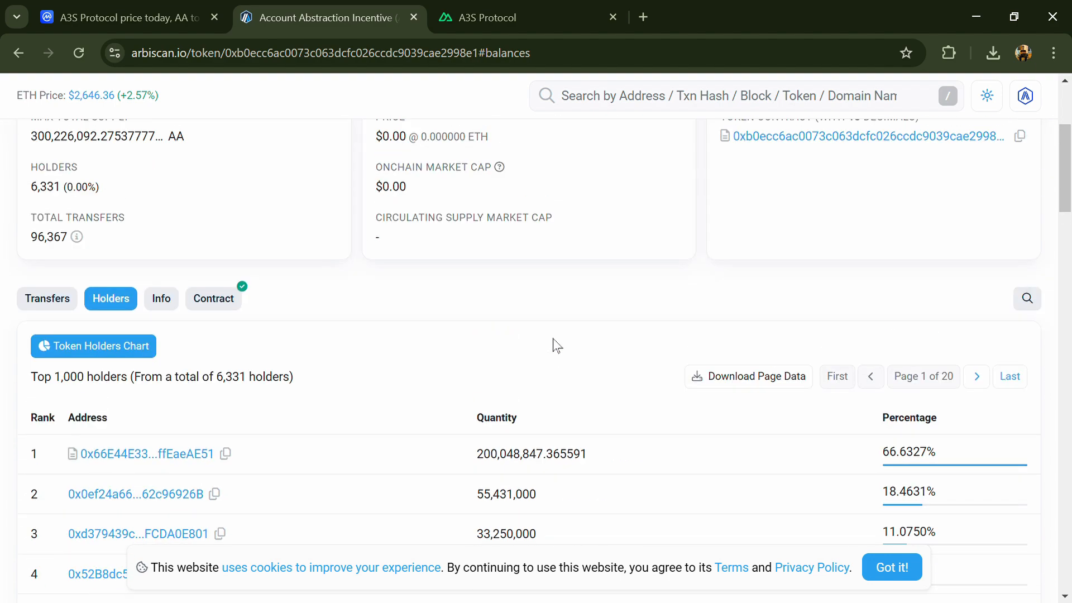
scroll("down", 3)
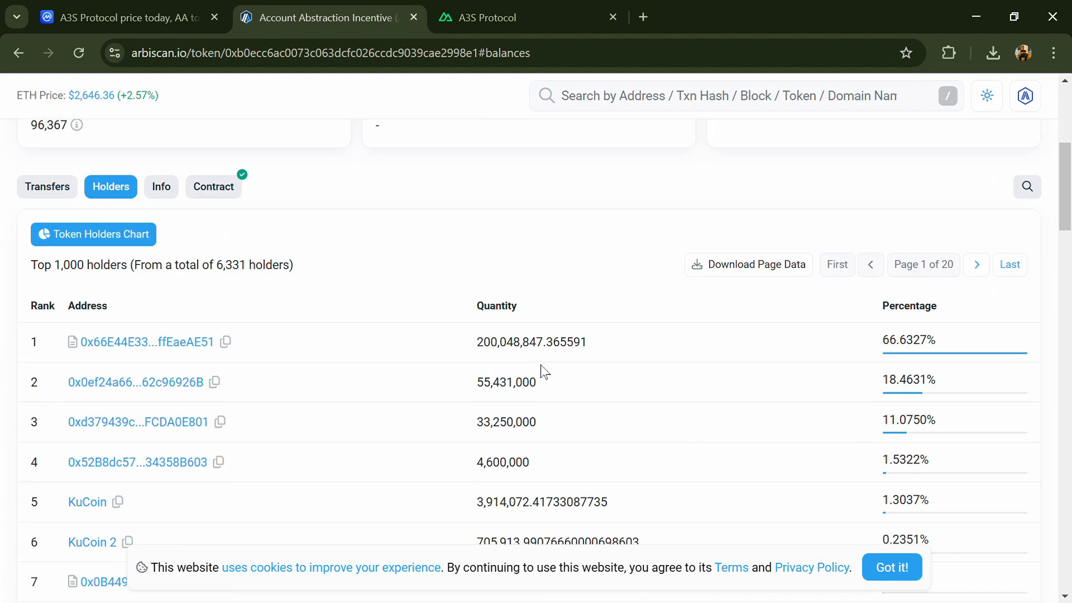
scroll("down", 3)
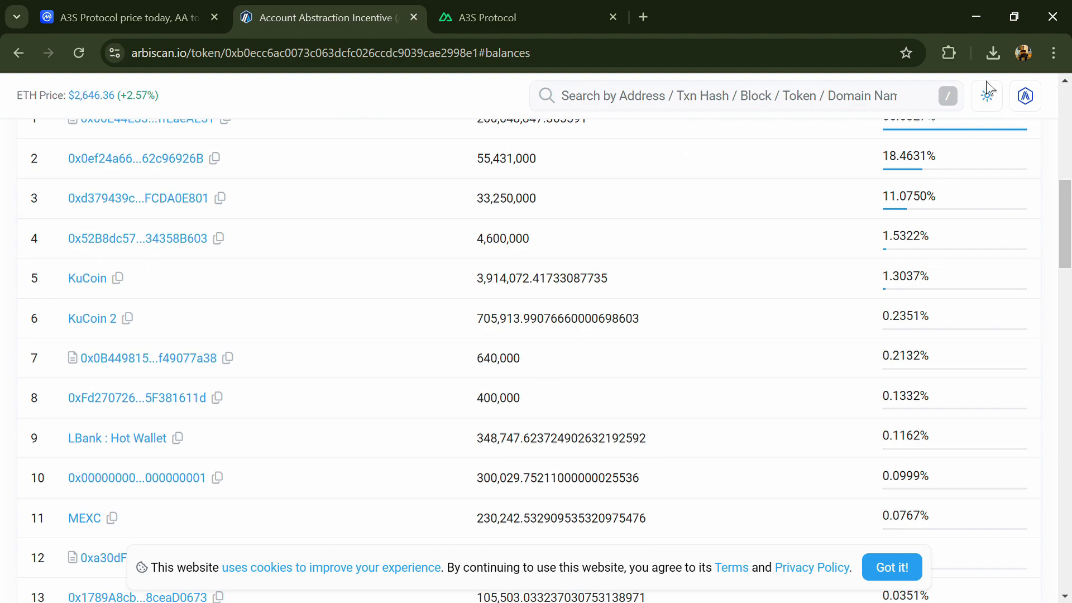